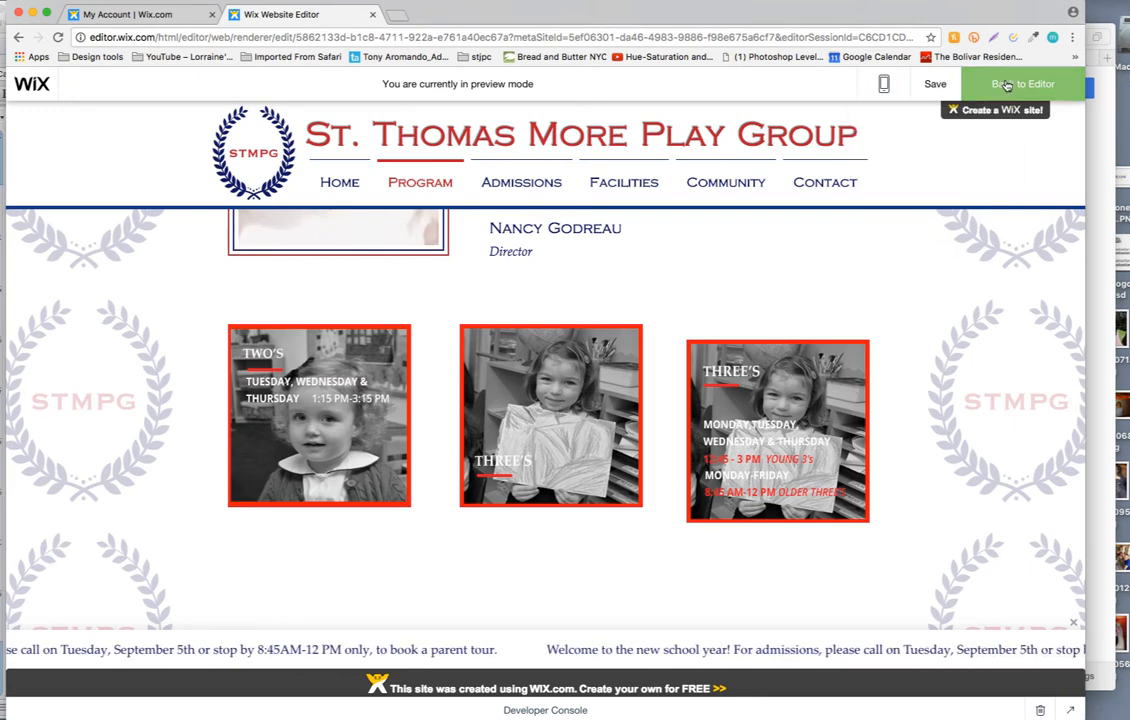
Return from preview to editing and show the Program page's properties and events.
{"action": "left_click", "coordinate": [1018, 84]}
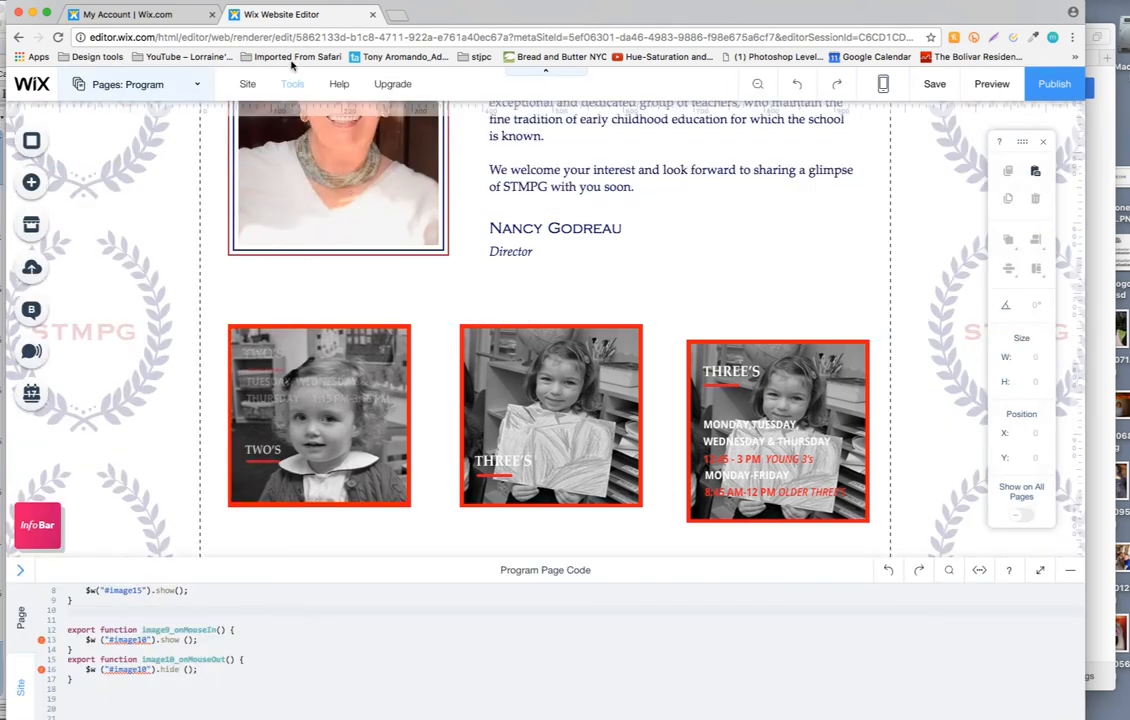
{"action": "left_click", "coordinate": [292, 84]}
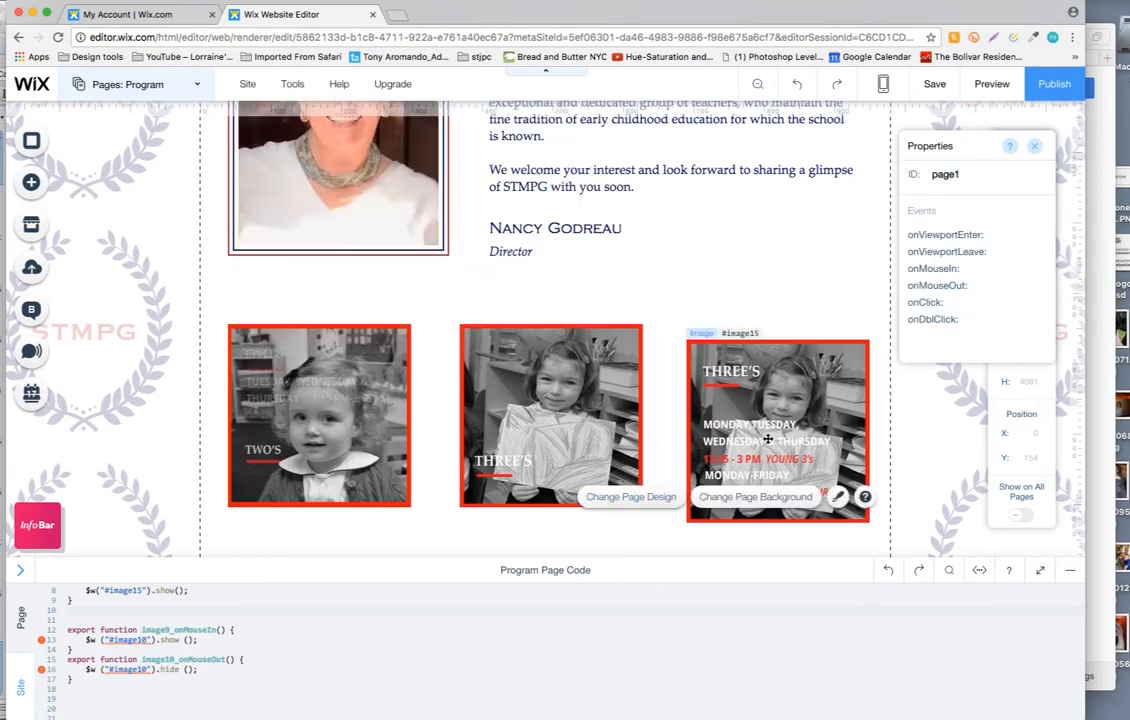
Inspect the Three's schedule image's events, then the middle grey image16's events.
{"action": "left_click", "coordinate": [550, 424]}
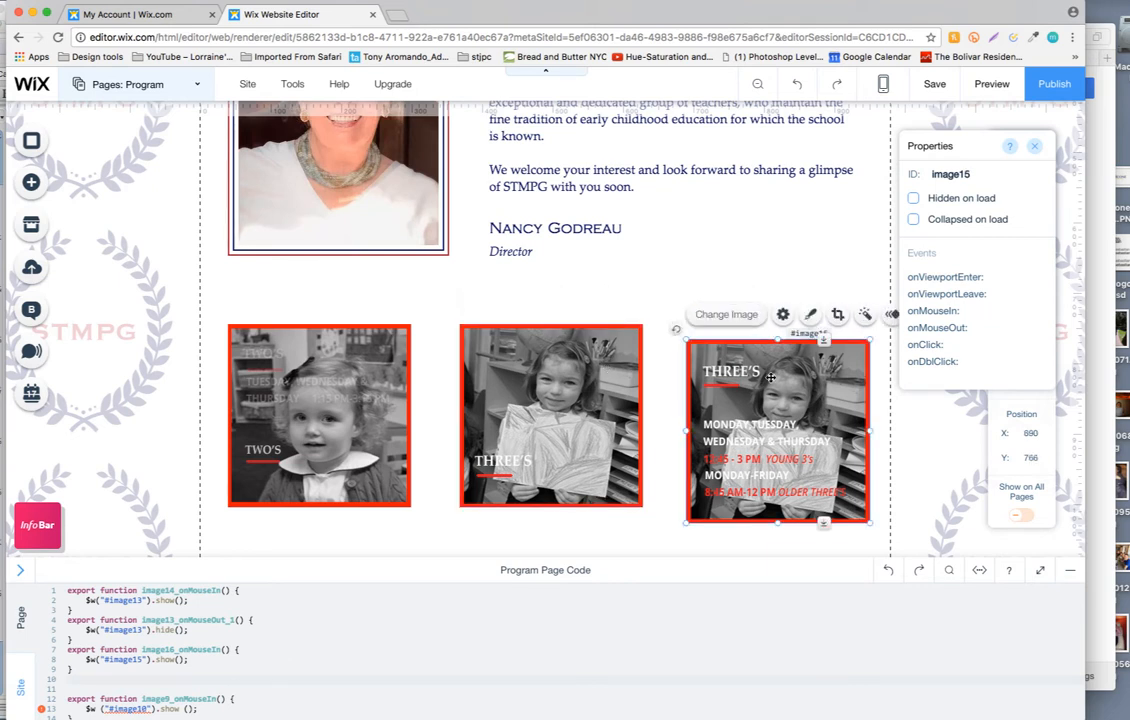
{"action": "left_click", "coordinate": [550, 432]}
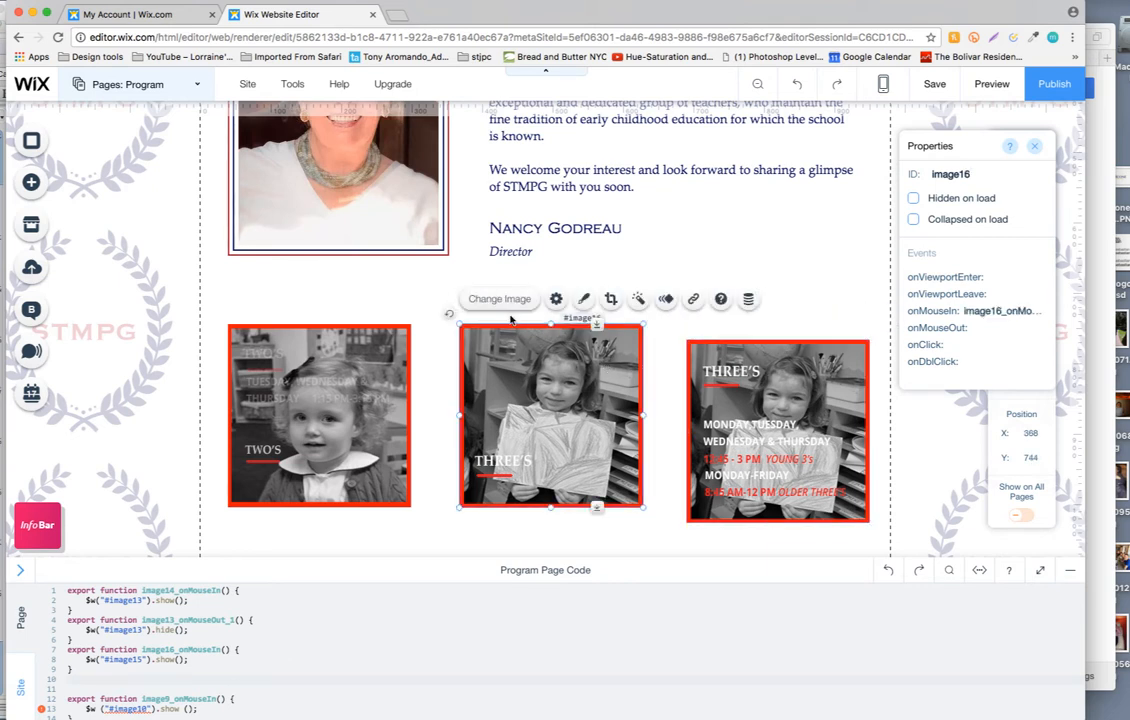
{"action": "mouse_move", "coordinate": [544, 398]}
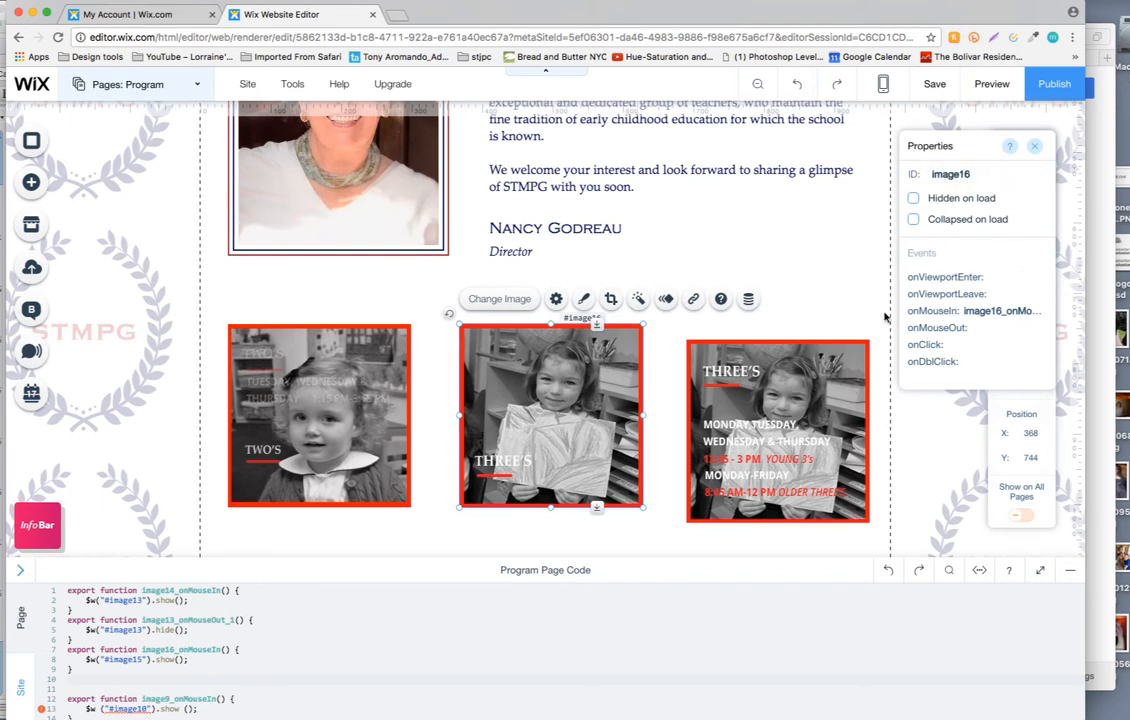
{"action": "mouse_move", "coordinate": [540, 426]}
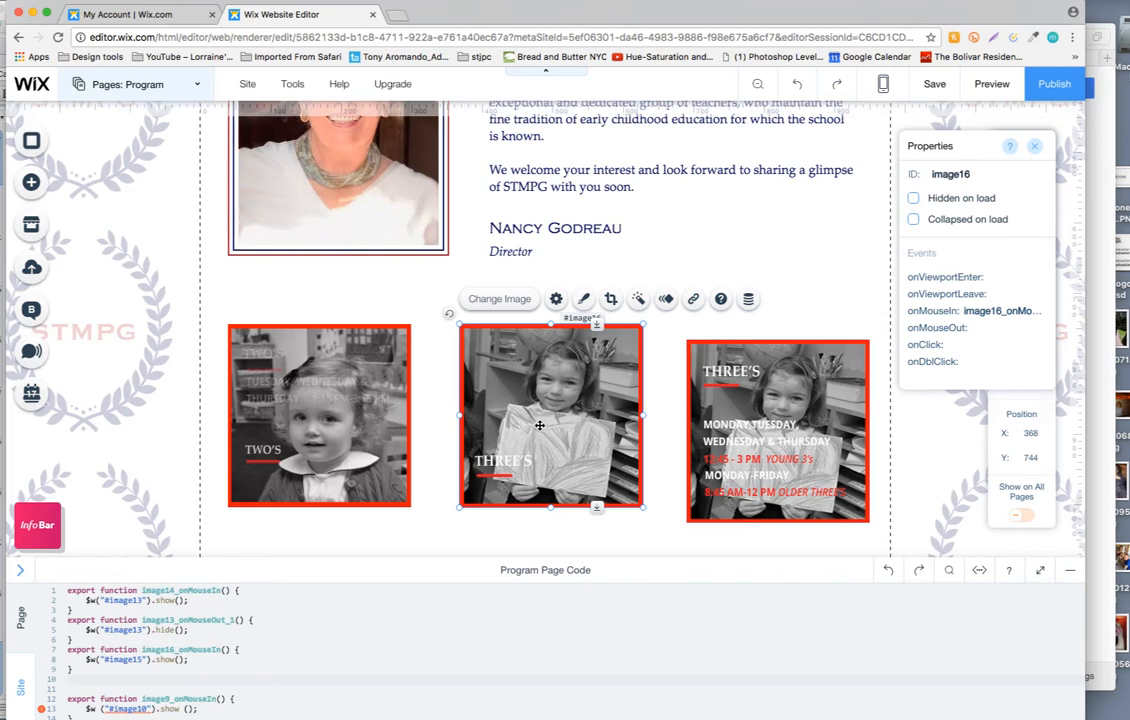
{"action": "mouse_move", "coordinate": [548, 404]}
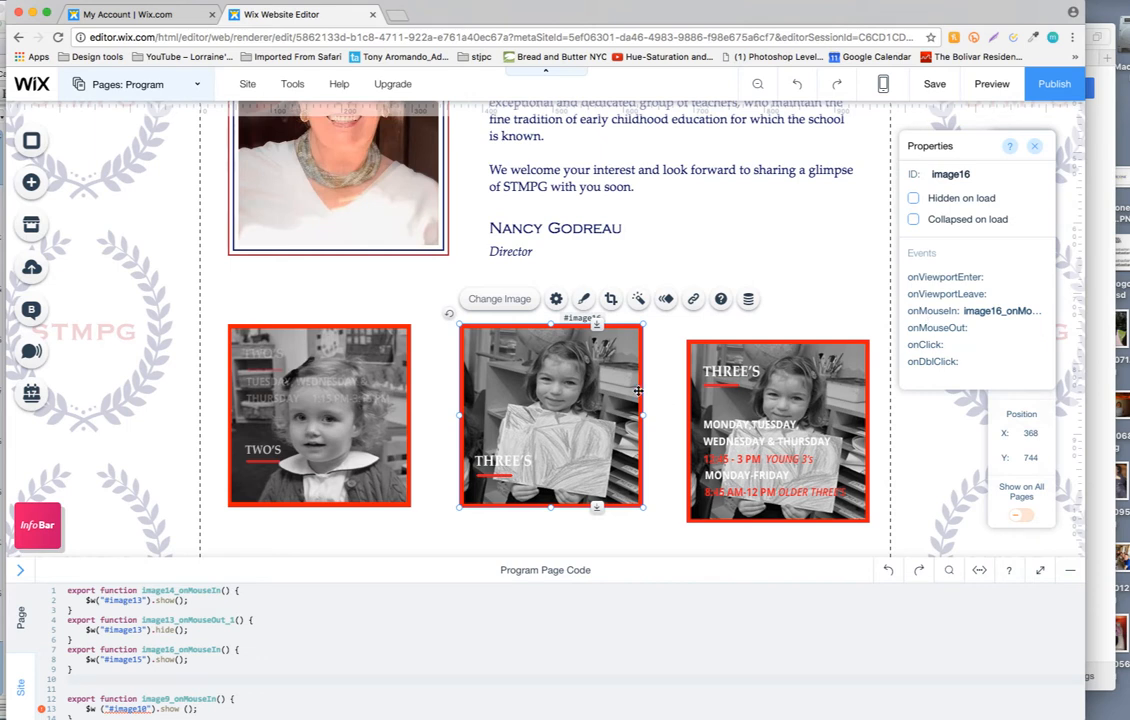
{"action": "mouse_move", "coordinate": [552, 420]}
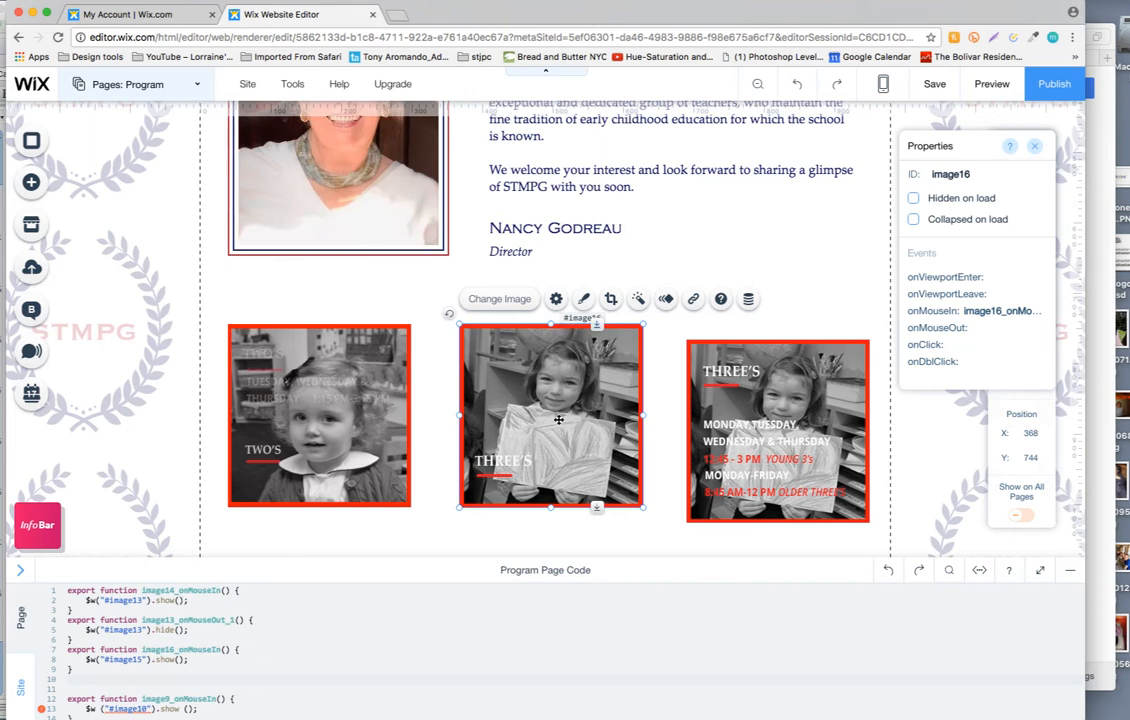
{"action": "mouse_move", "coordinate": [780, 440]}
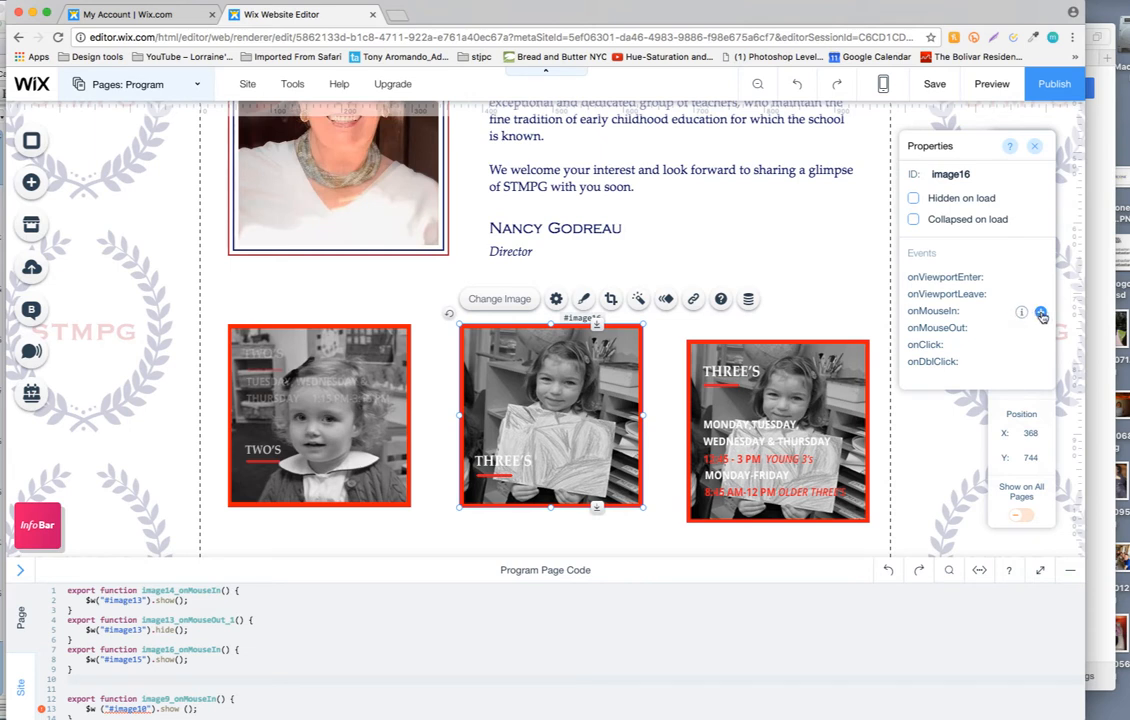
Add an image16_onMouseOut_1 handler and clear its event parameter and placeholder comment.
{"action": "left_click", "coordinate": [1040, 312]}
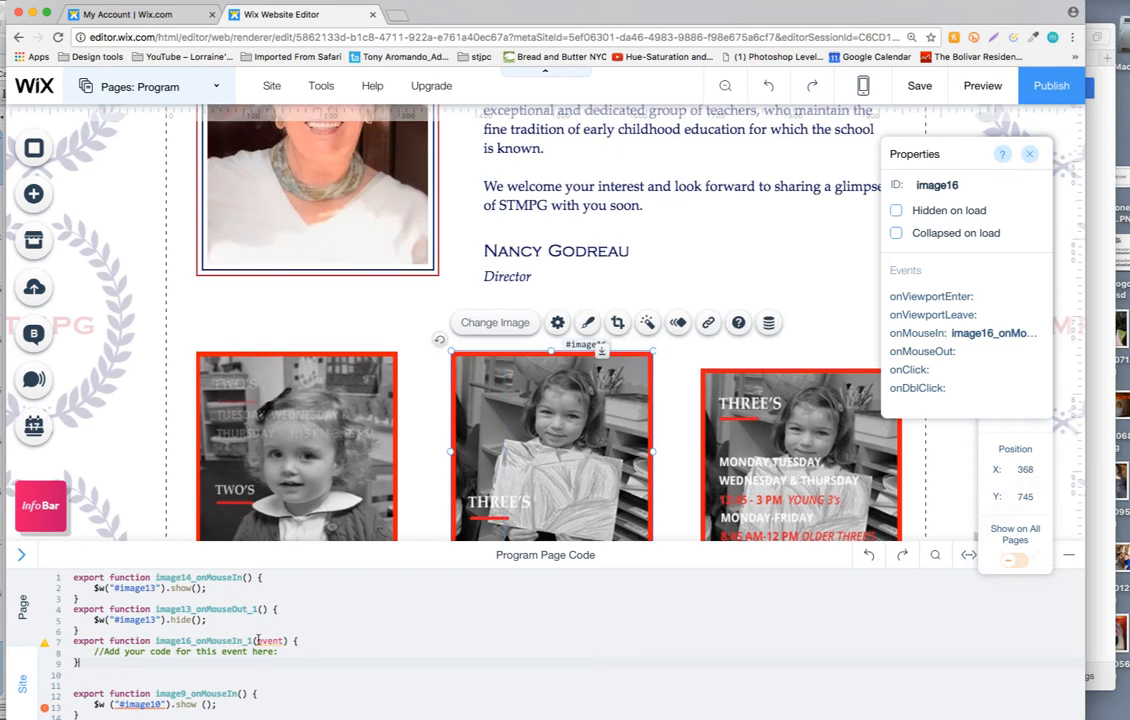
{"action": "double_click", "coordinate": [270, 640]}
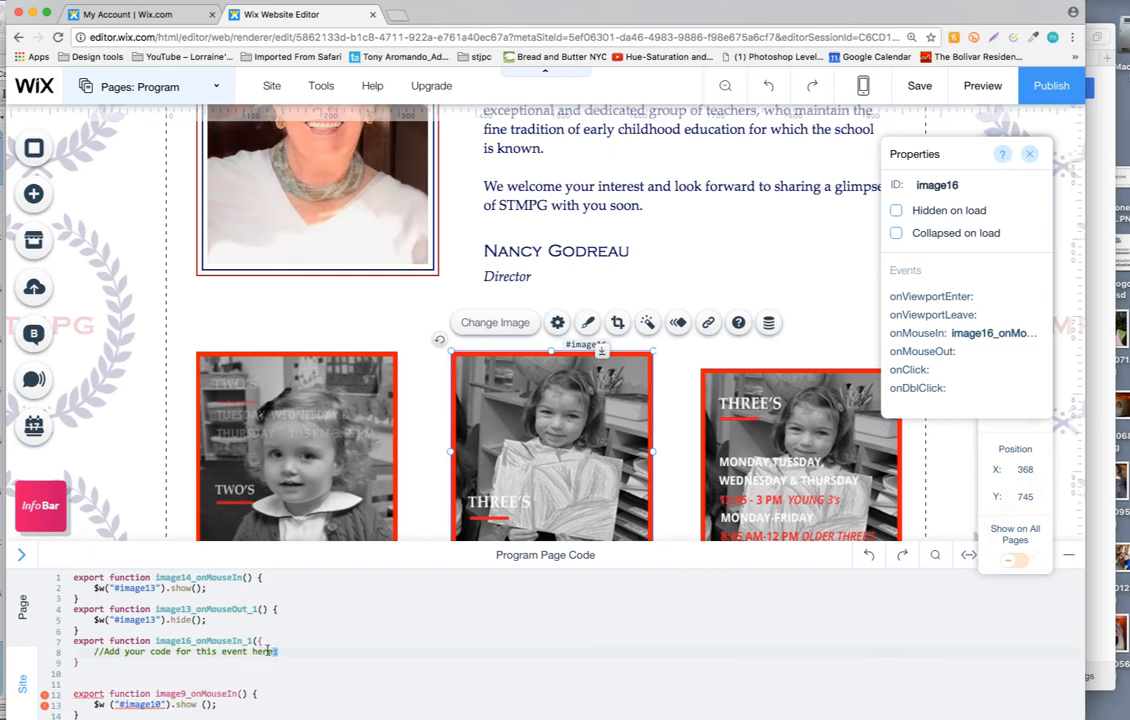
{"action": "triple_click", "coordinate": [196, 664]}
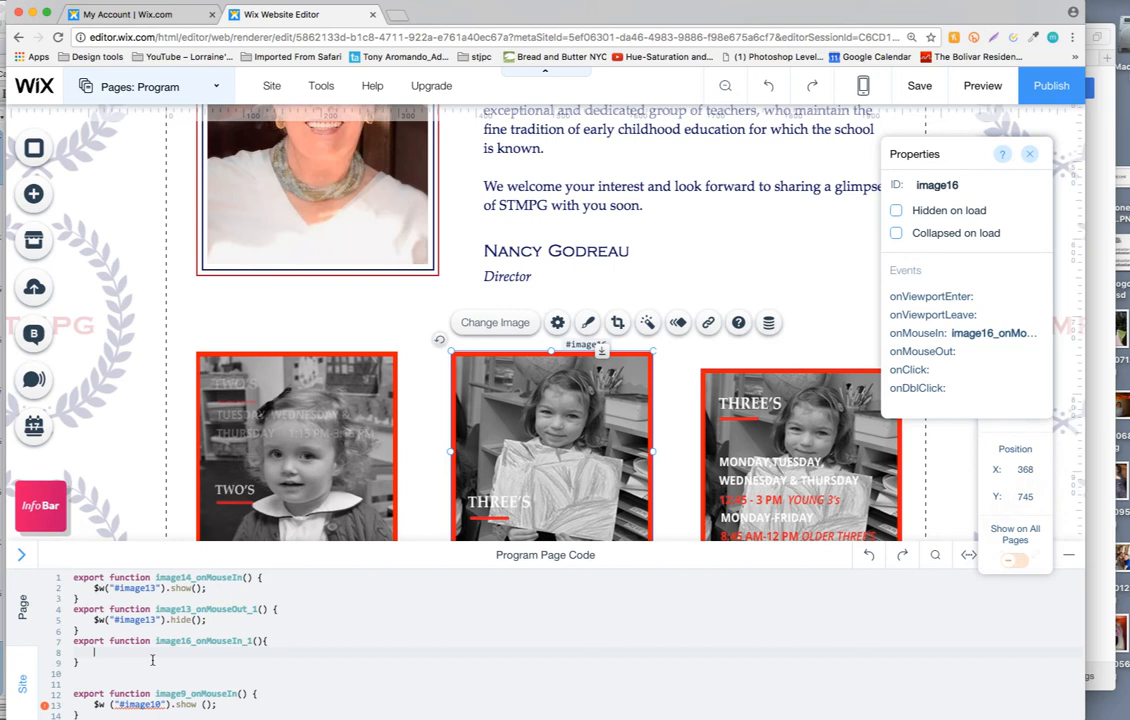
Write $w('#image15').show() in the middle image's mouse-in handler.
{"action": "type", "text": "$w(\""}
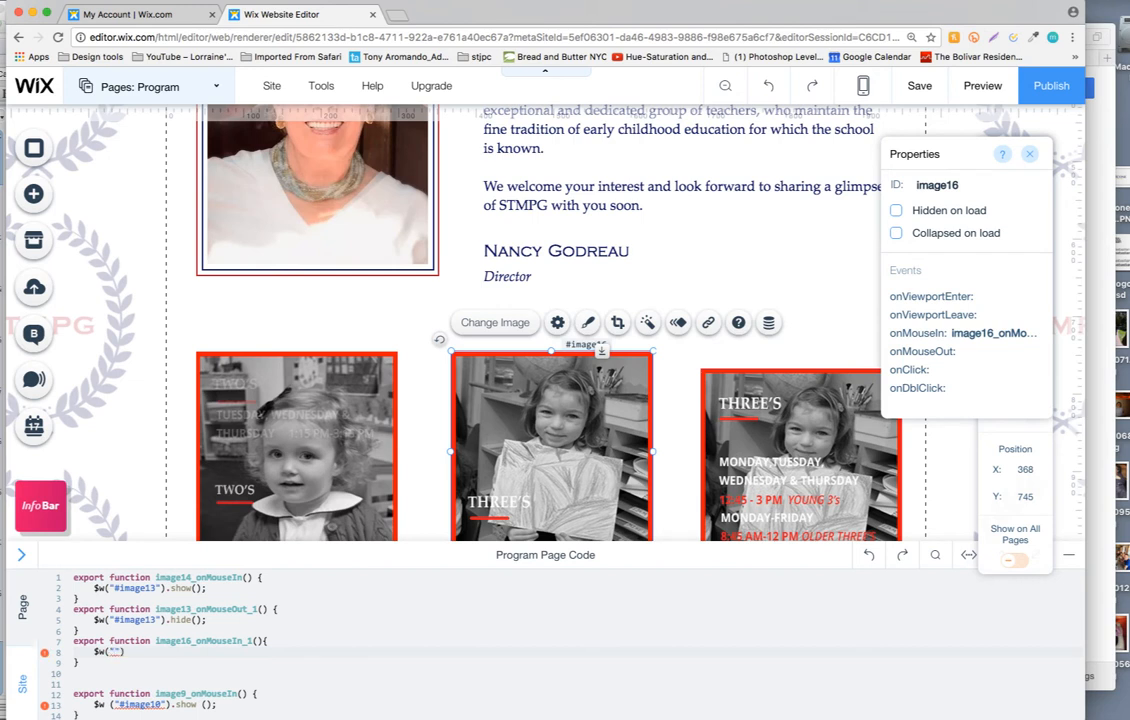
{"action": "type", "text": "#"}
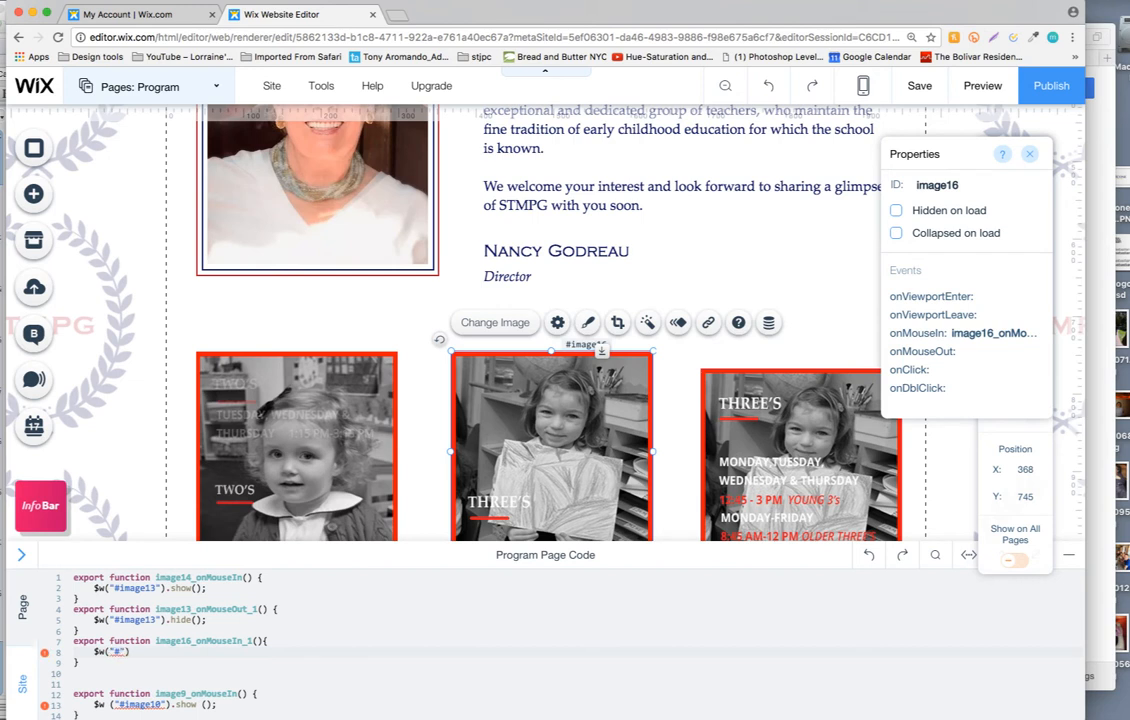
{"action": "mouse_move", "coordinate": [248, 592]}
{"action": "type", "text": "image15"}
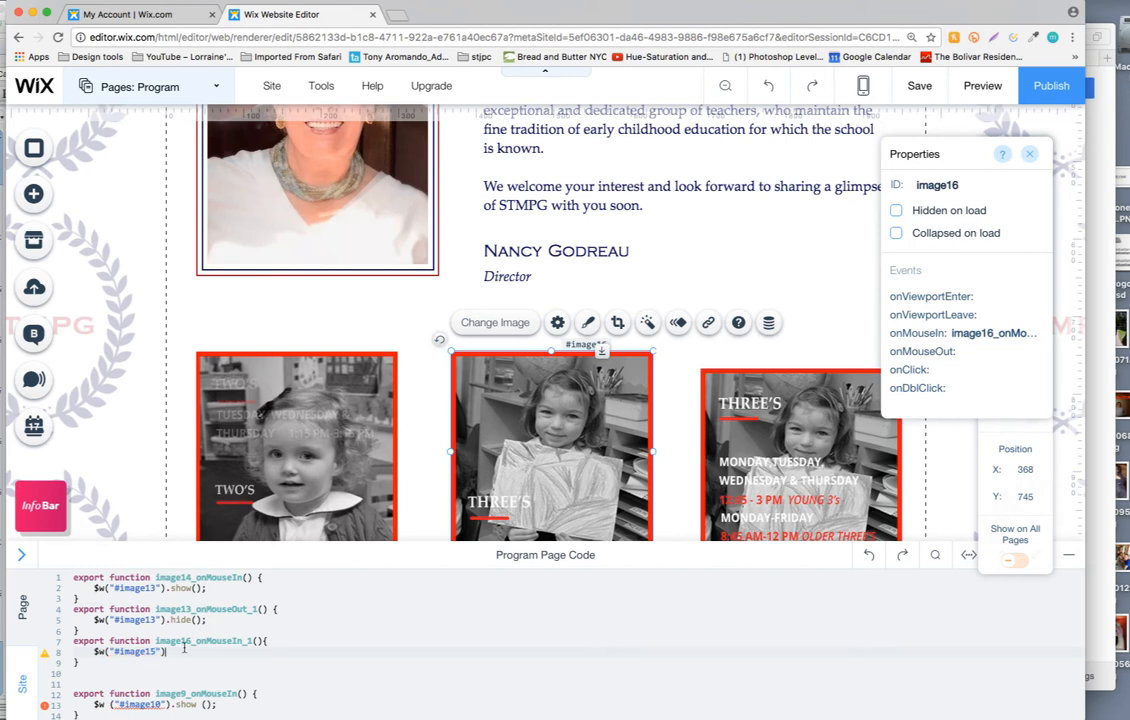
{"action": "type", "text": ".s"}
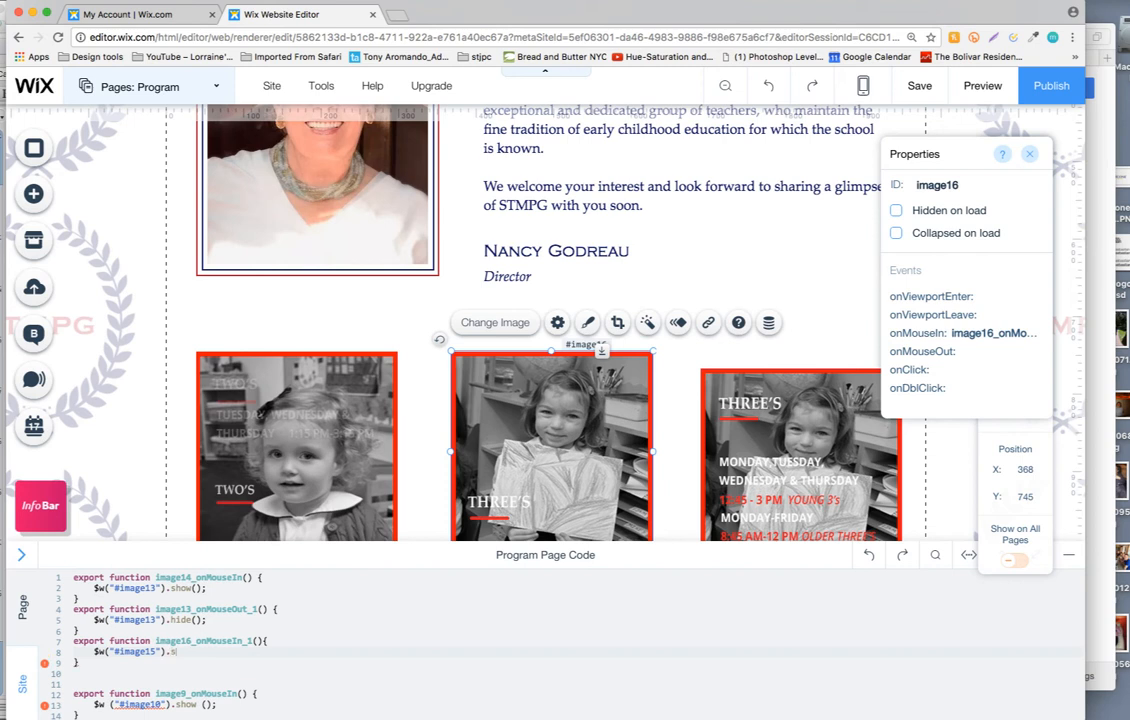
{"action": "type", "text": "how();"}
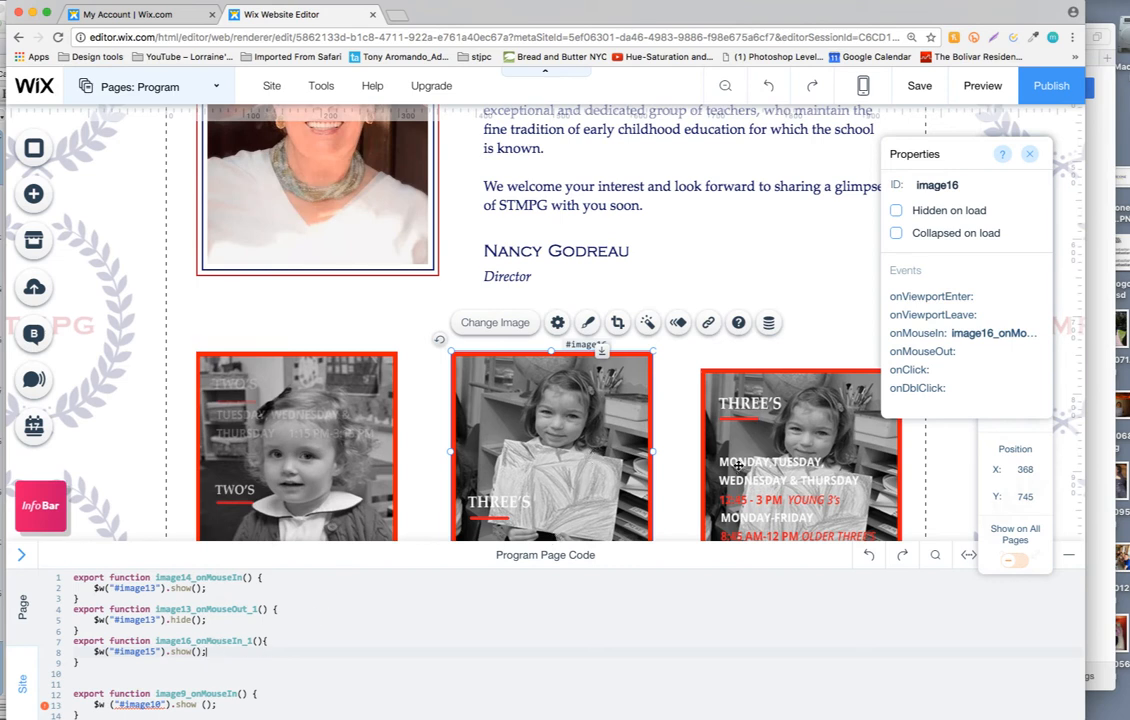
{"action": "mouse_move", "coordinate": [744, 442]}
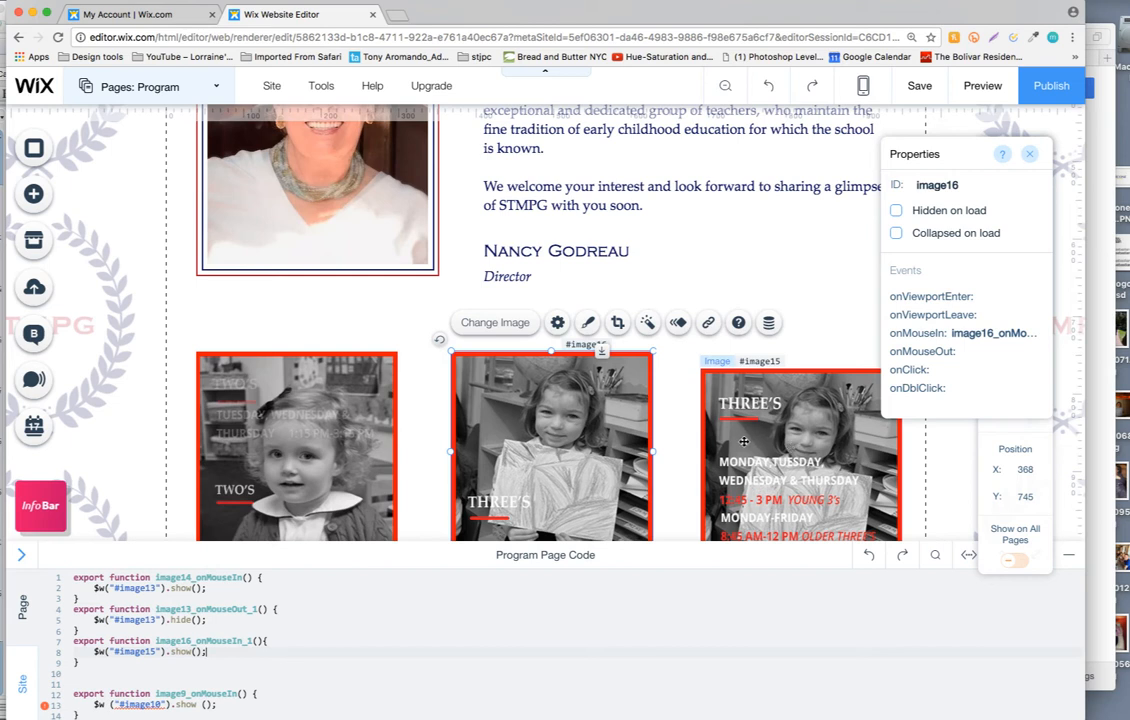
{"action": "mouse_move", "coordinate": [748, 440]}
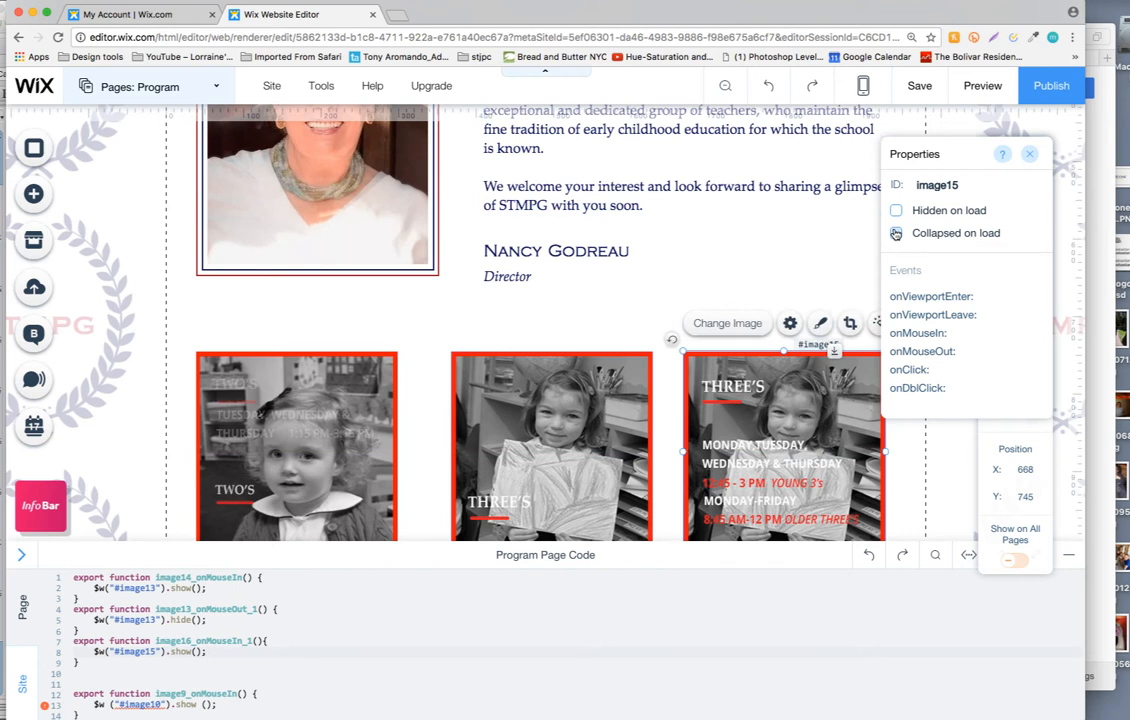
Set image15 to Hidden on load and untick Collapsed on load.
{"action": "left_click", "coordinate": [896, 210]}
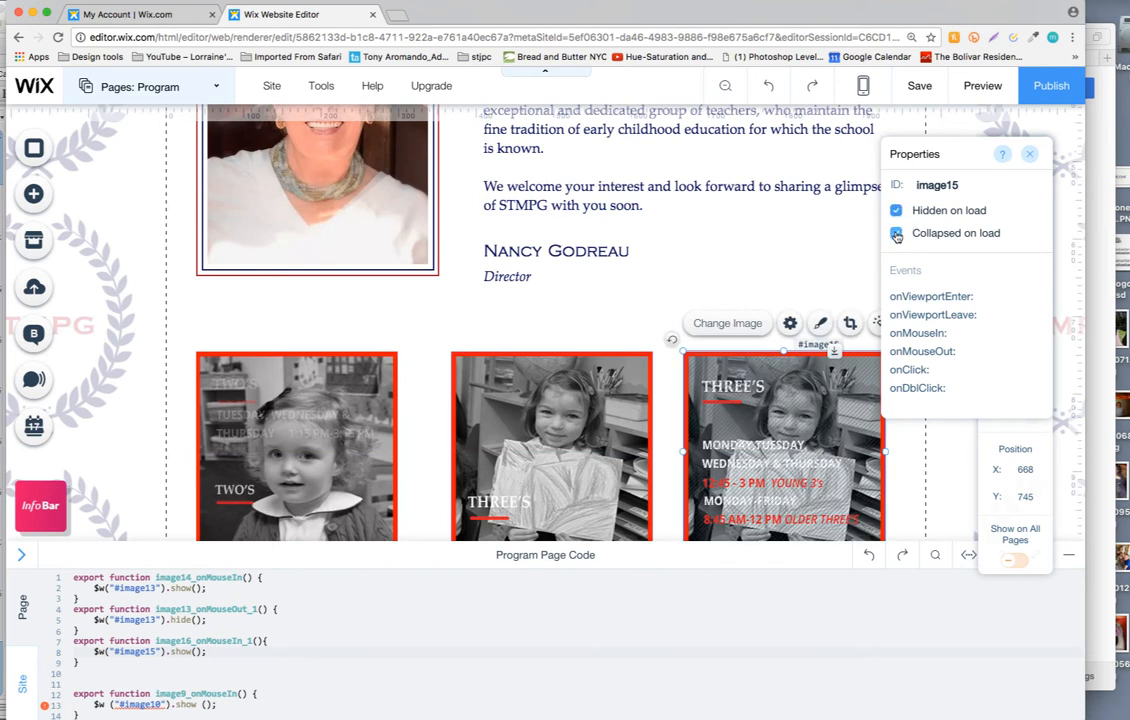
{"action": "left_click", "coordinate": [896, 210]}
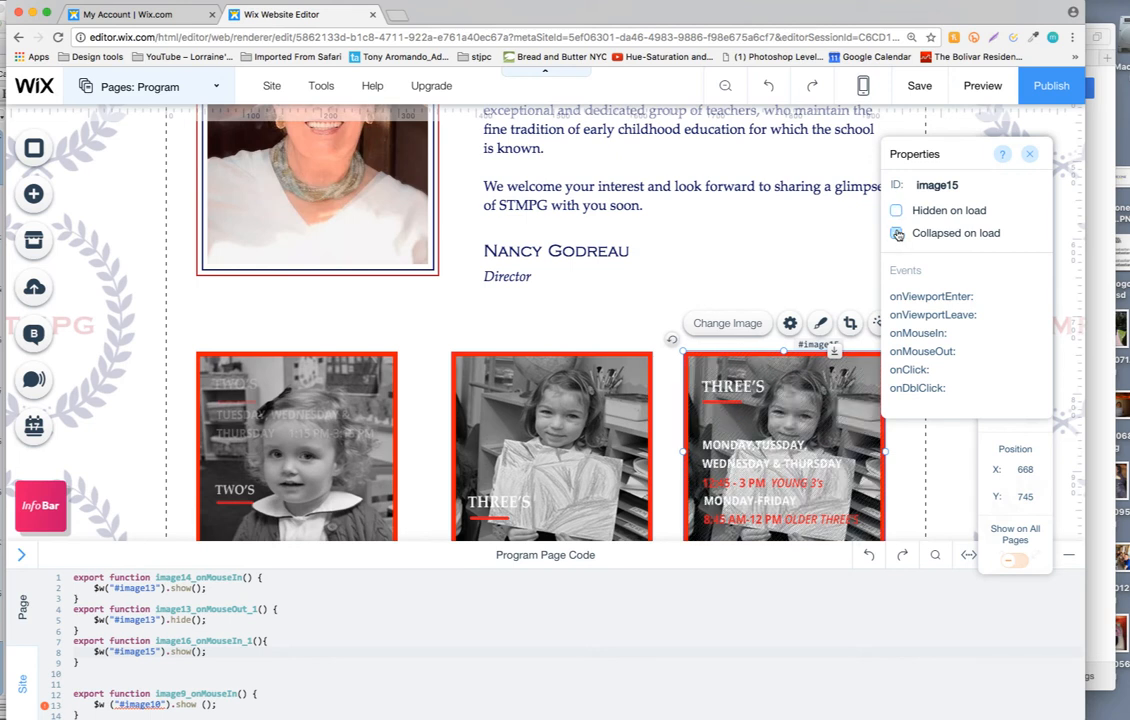
{"action": "left_click", "coordinate": [896, 210]}
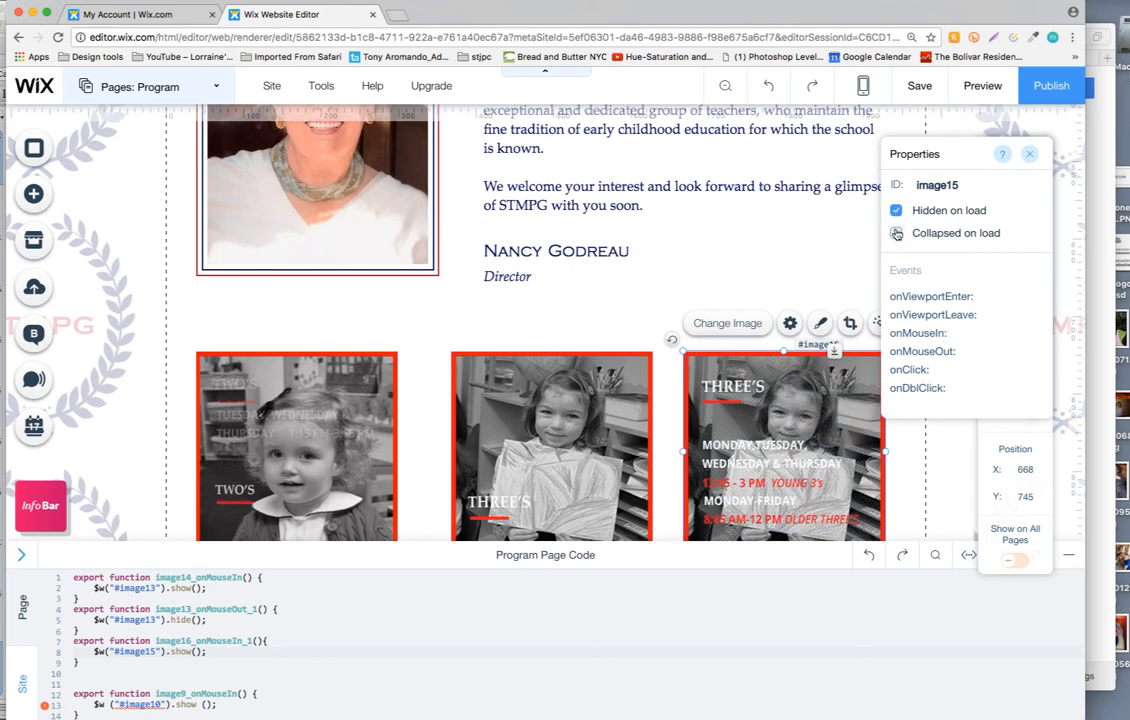
{"action": "left_click", "coordinate": [896, 232]}
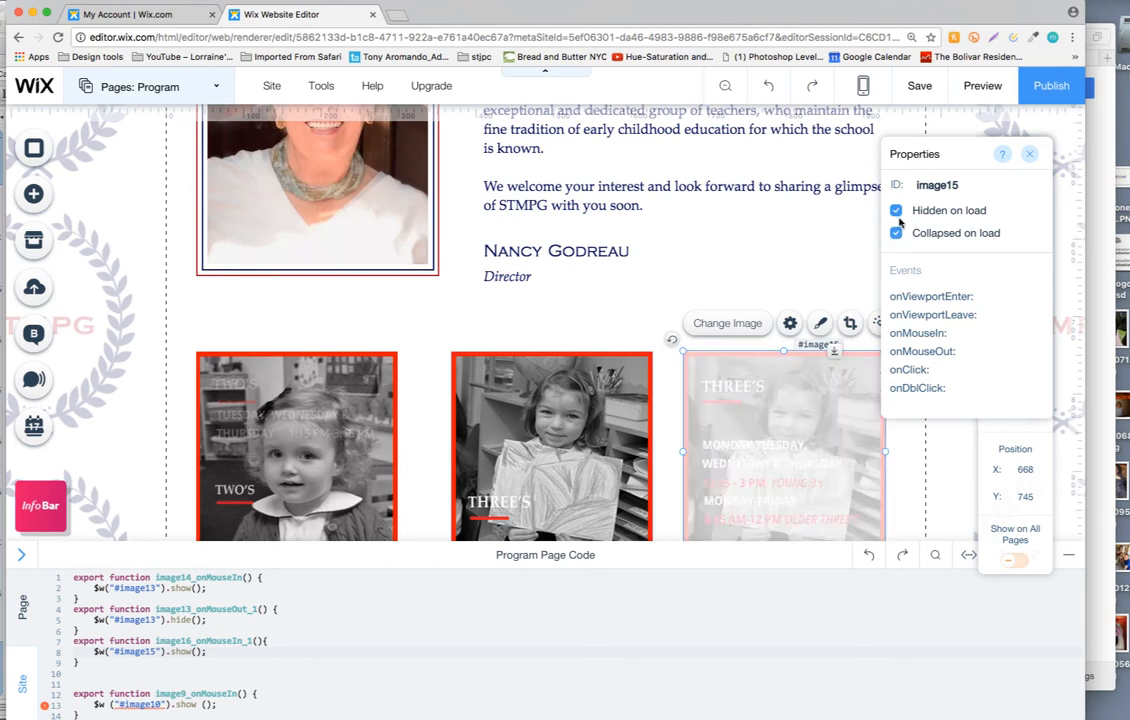
{"action": "left_click", "coordinate": [896, 232]}
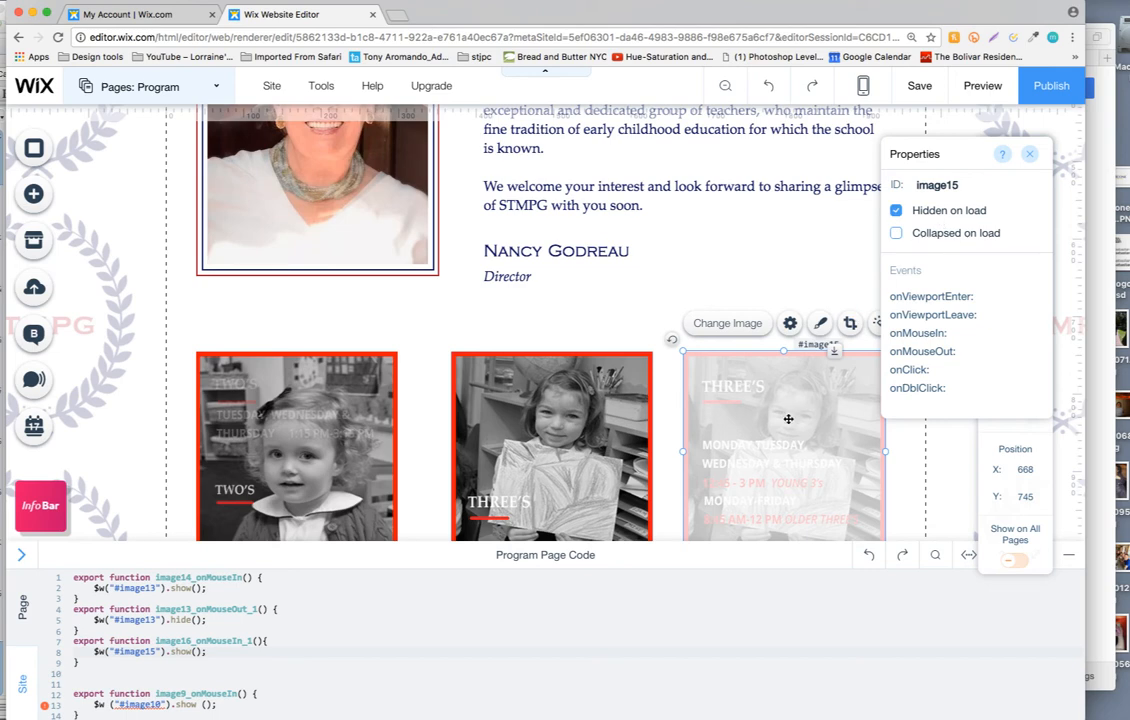
{"action": "mouse_move", "coordinate": [800, 440]}
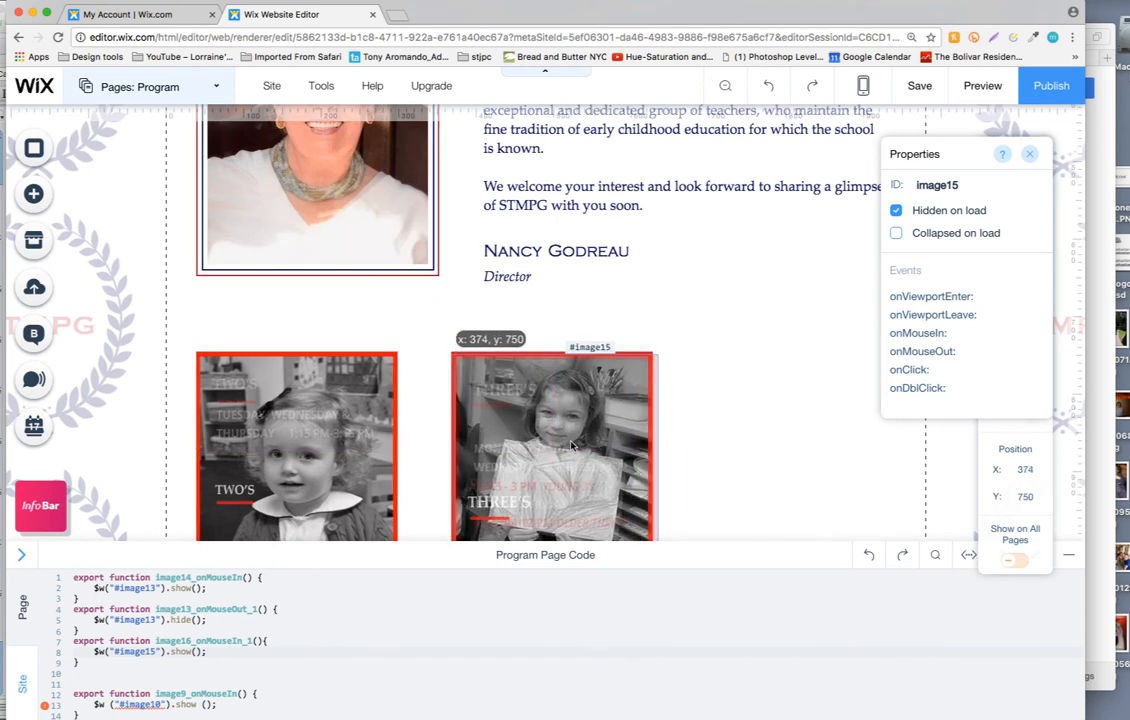
Nudge the schedule image15 to align exactly over the Three's photo.
{"action": "left_click_drag", "start_coordinate": [570, 444], "coordinate": [556, 440]}
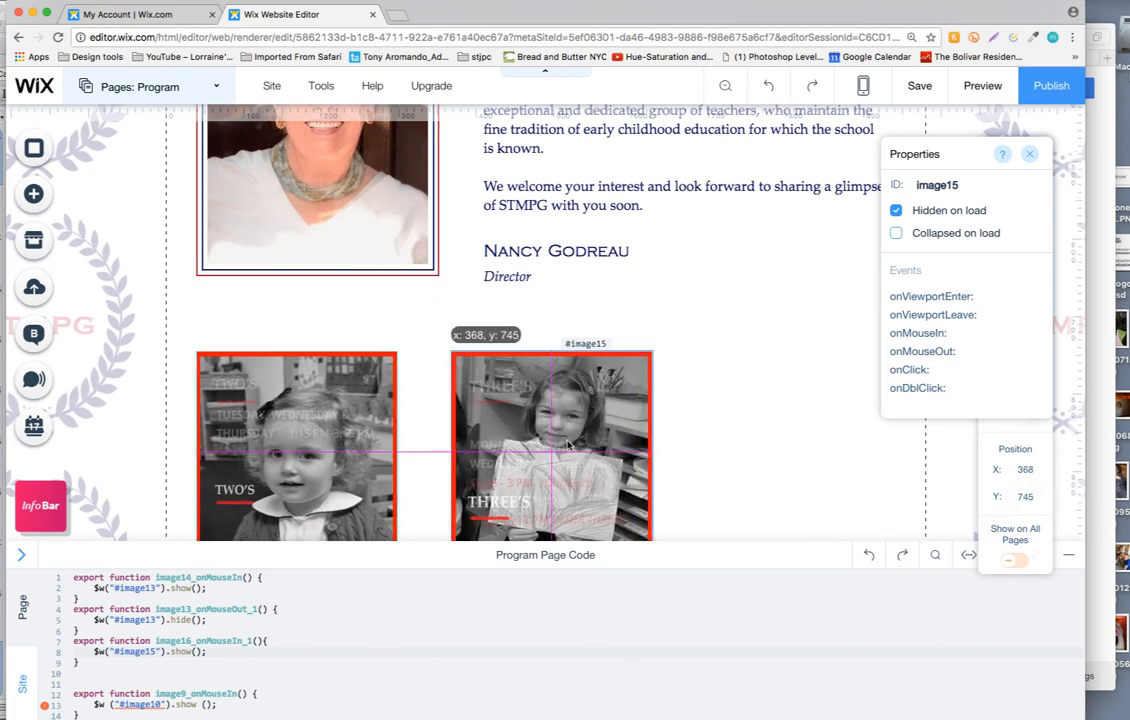
{"action": "left_click", "coordinate": [552, 444]}
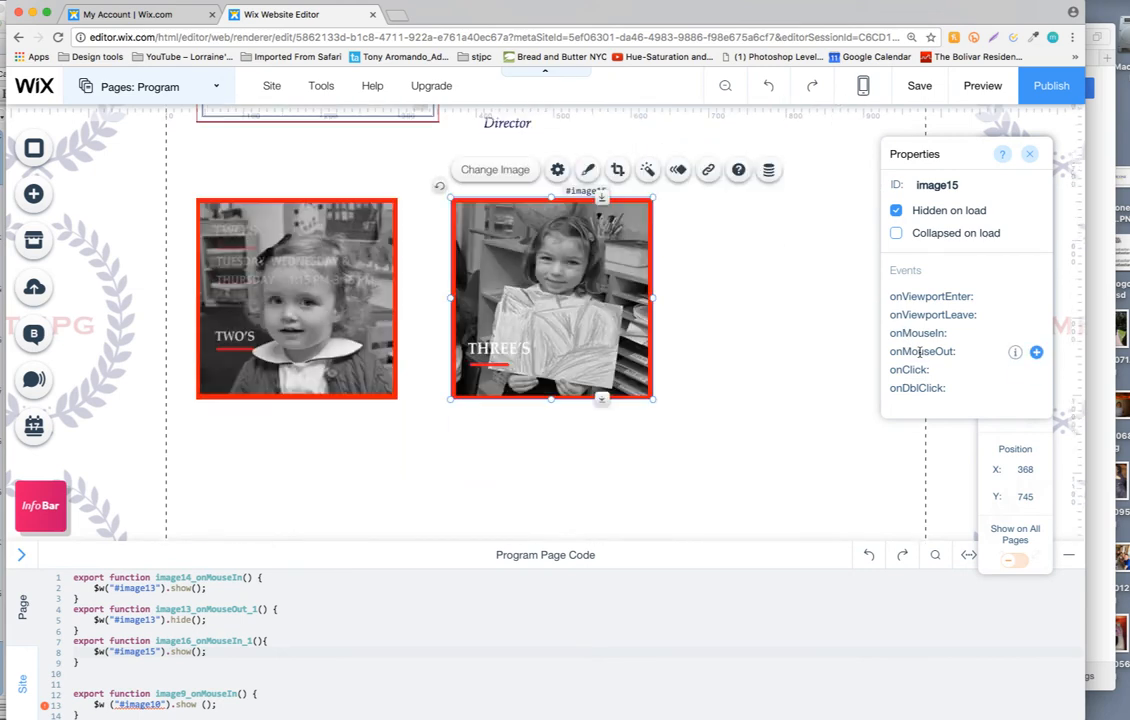
{"action": "mouse_move", "coordinate": [944, 352]}
{"action": "type", "text": "$w(\"#image15\").hide();"}
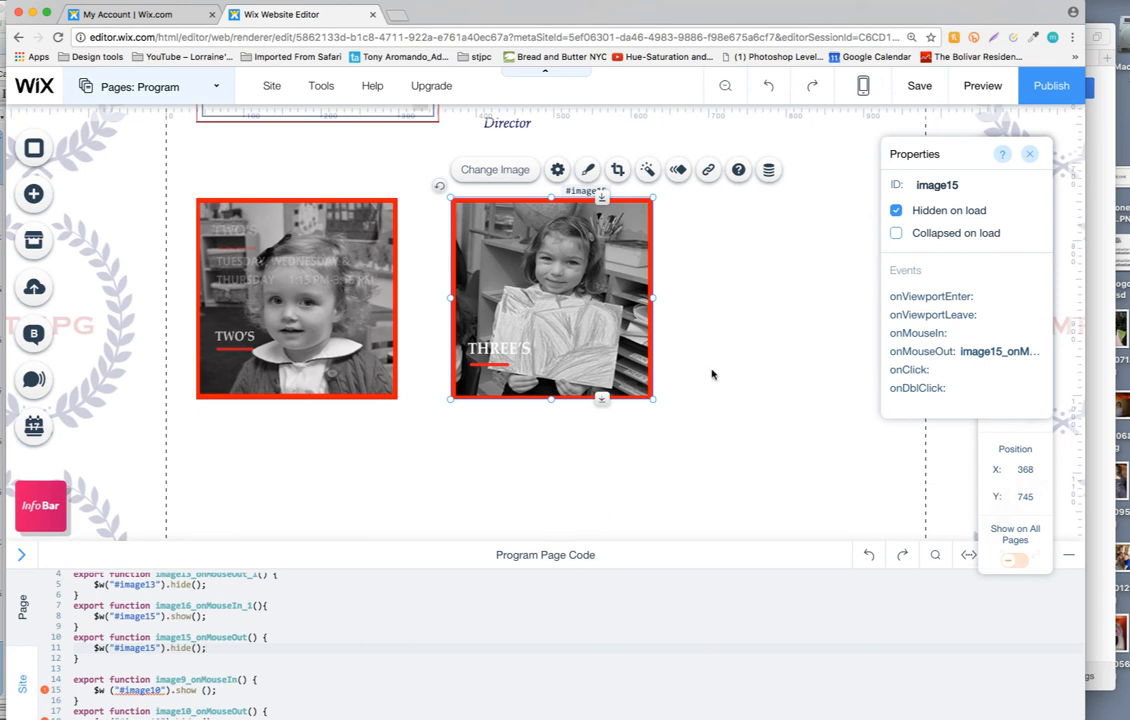
{"action": "mouse_move", "coordinate": [716, 452]}
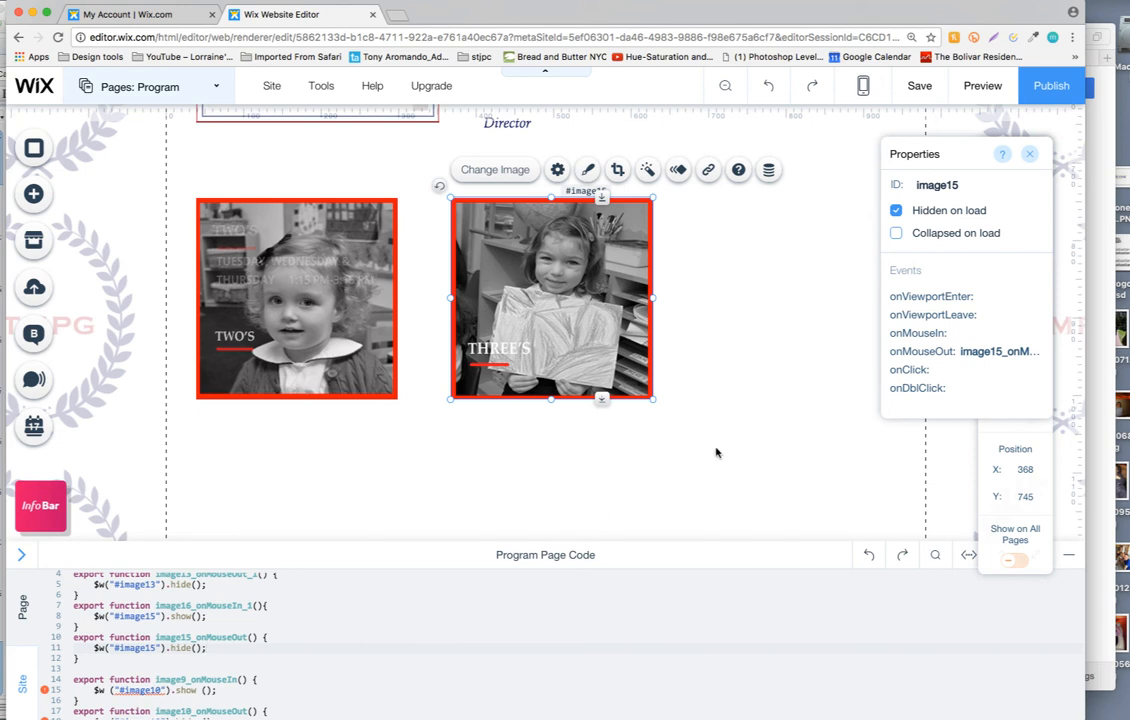
{"action": "mouse_move", "coordinate": [834, 270]}
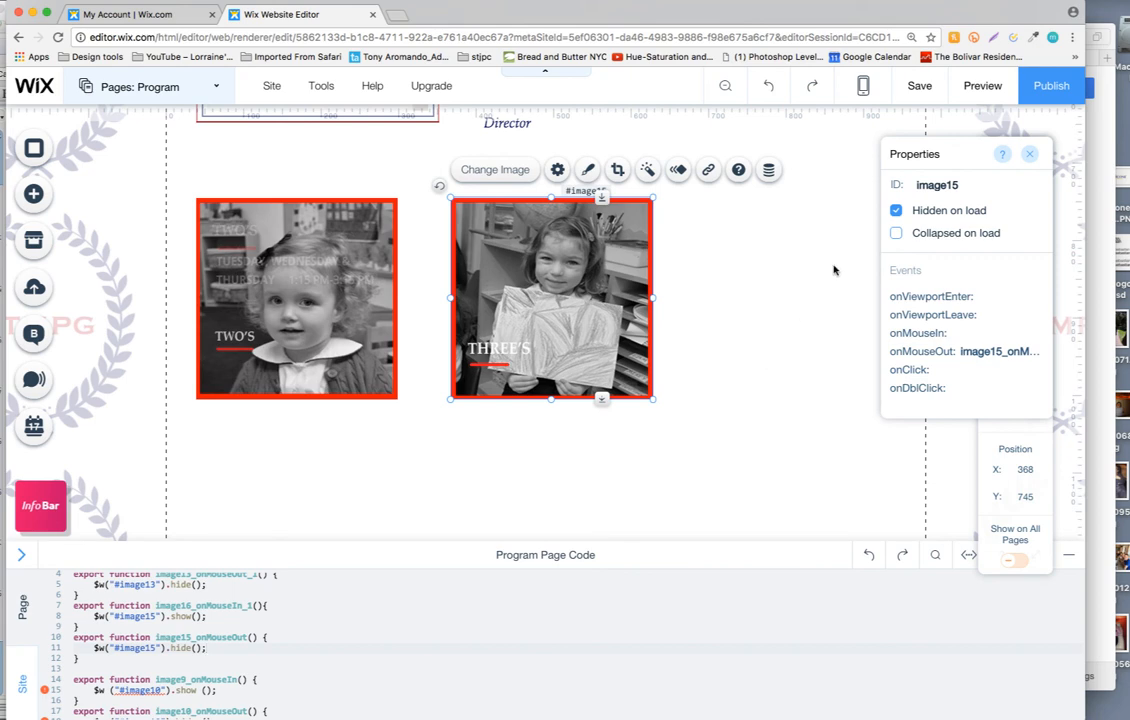
{"action": "left_click", "coordinate": [982, 84]}
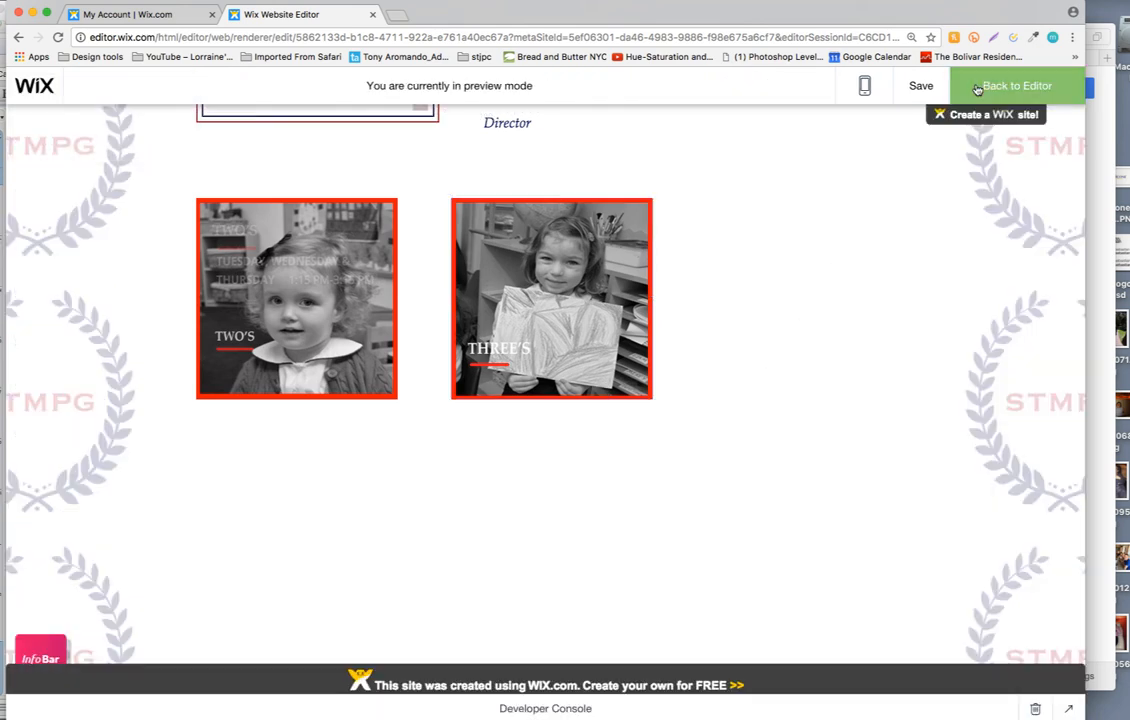
{"action": "scroll", "scroll_direction": "up", "scroll_amount": 3}
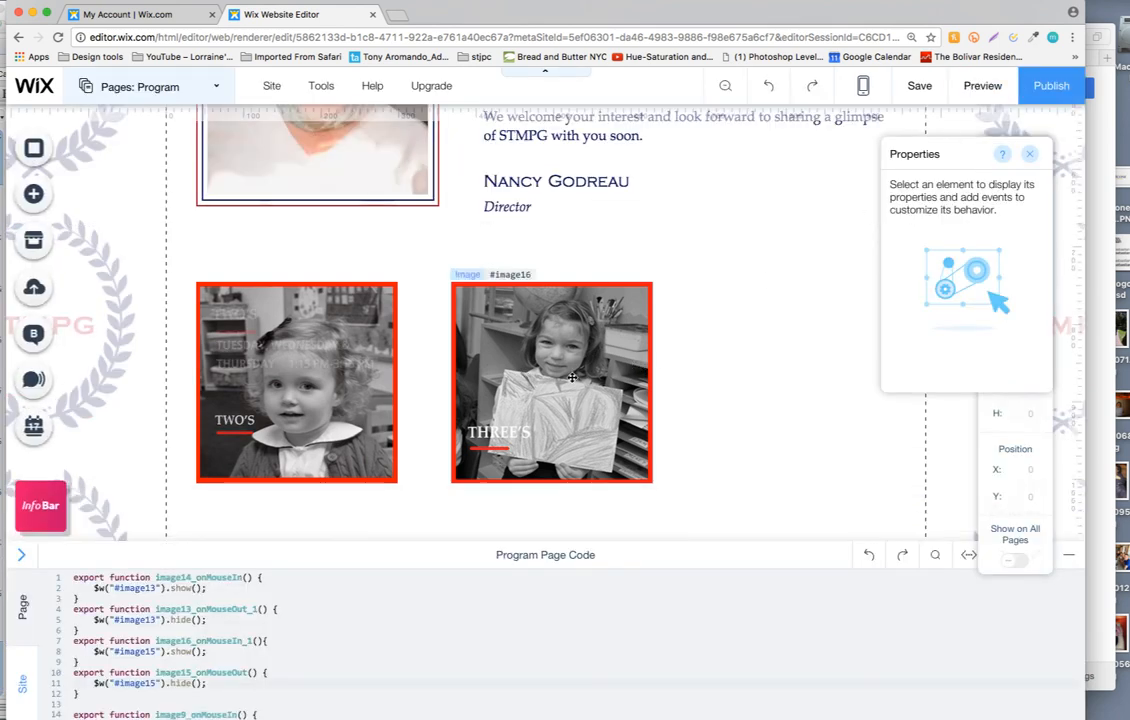
{"action": "left_click", "coordinate": [572, 376]}
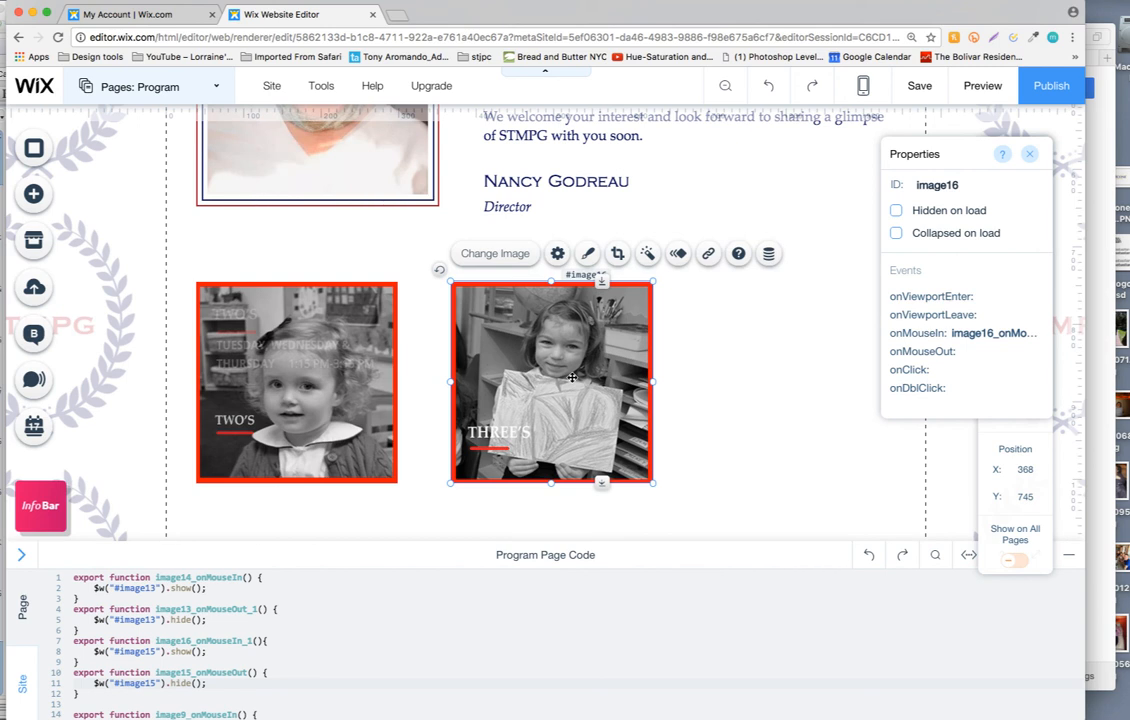
{"action": "right_click", "coordinate": [572, 378]}
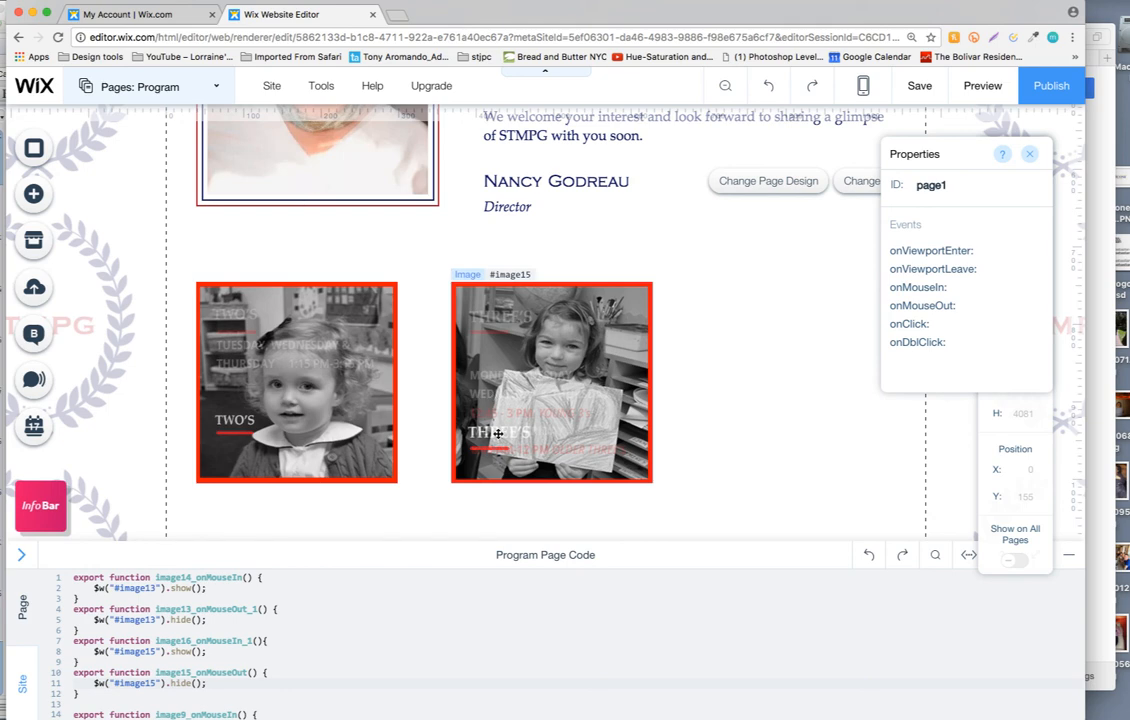
{"action": "mouse_move", "coordinate": [982, 84]}
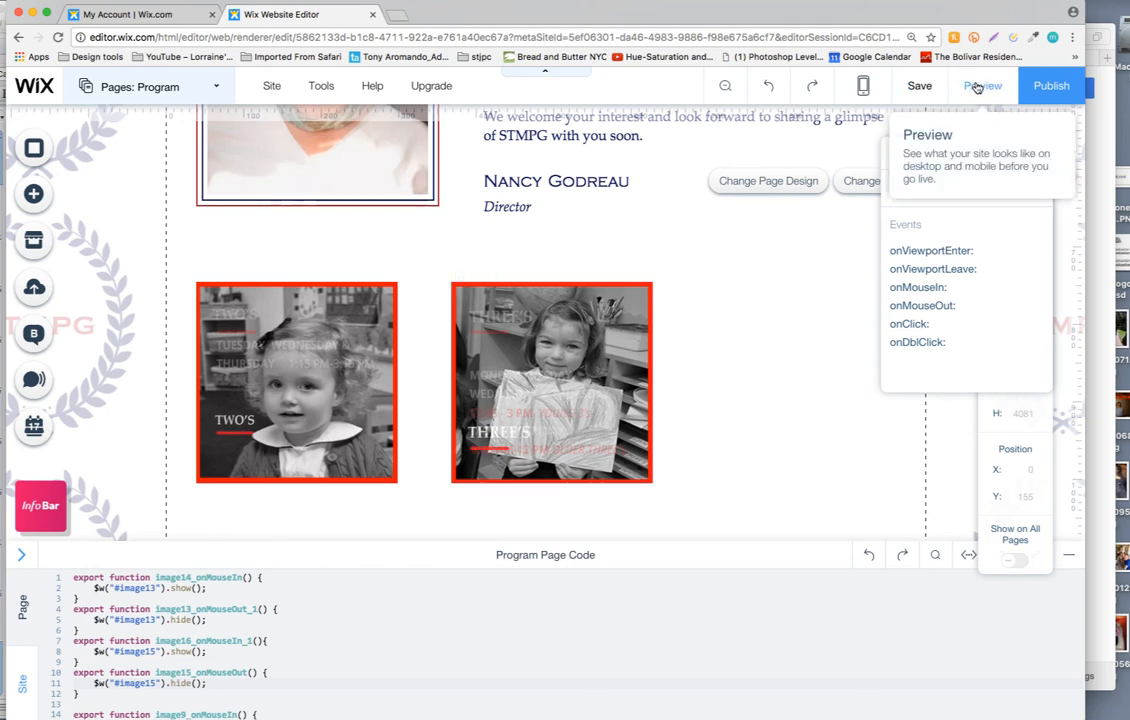
Preview the site to test the hover overlay effects.
{"action": "left_click", "coordinate": [984, 84]}
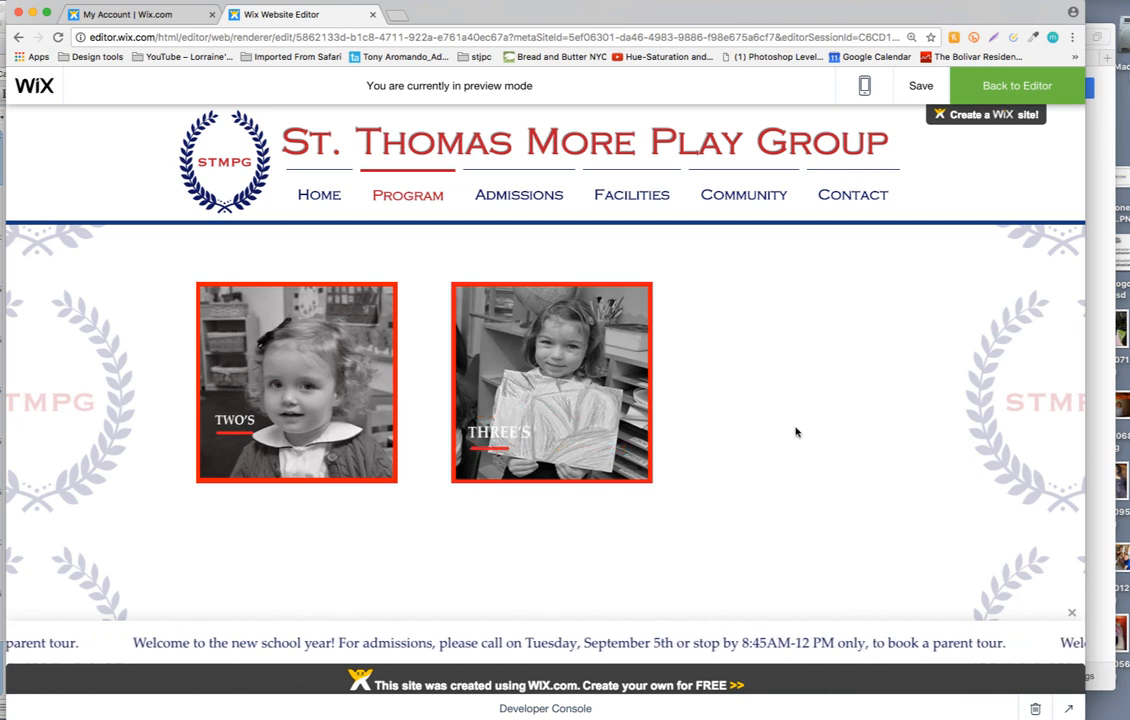
{"action": "mouse_move", "coordinate": [300, 382]}
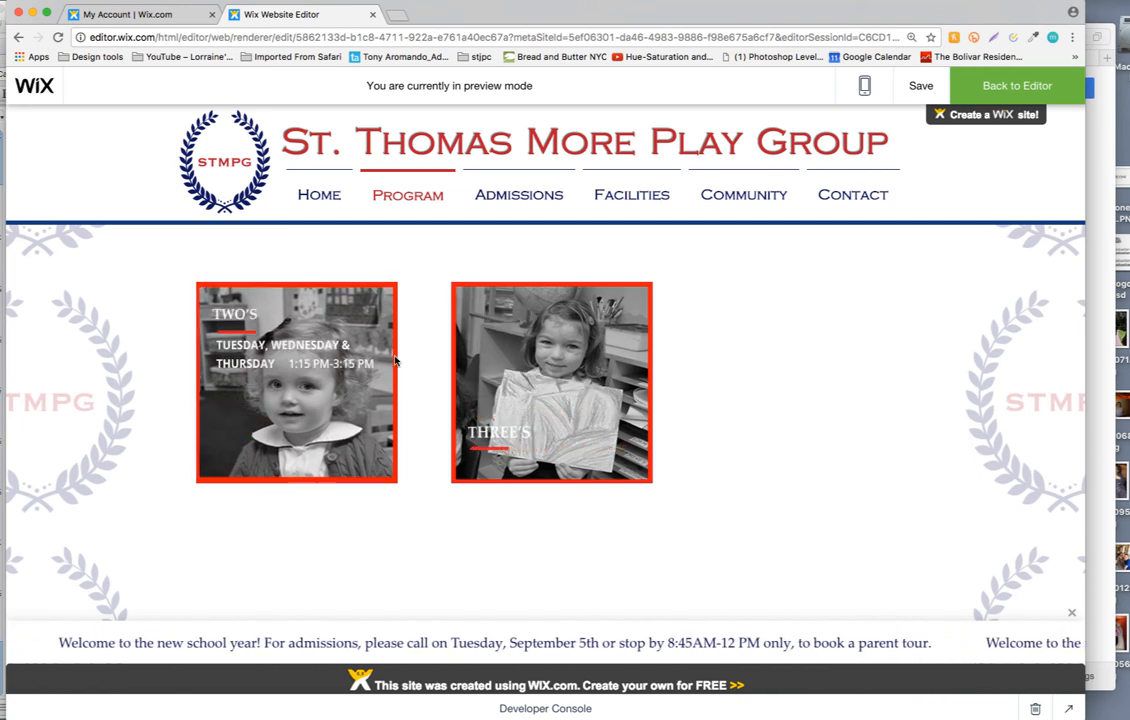